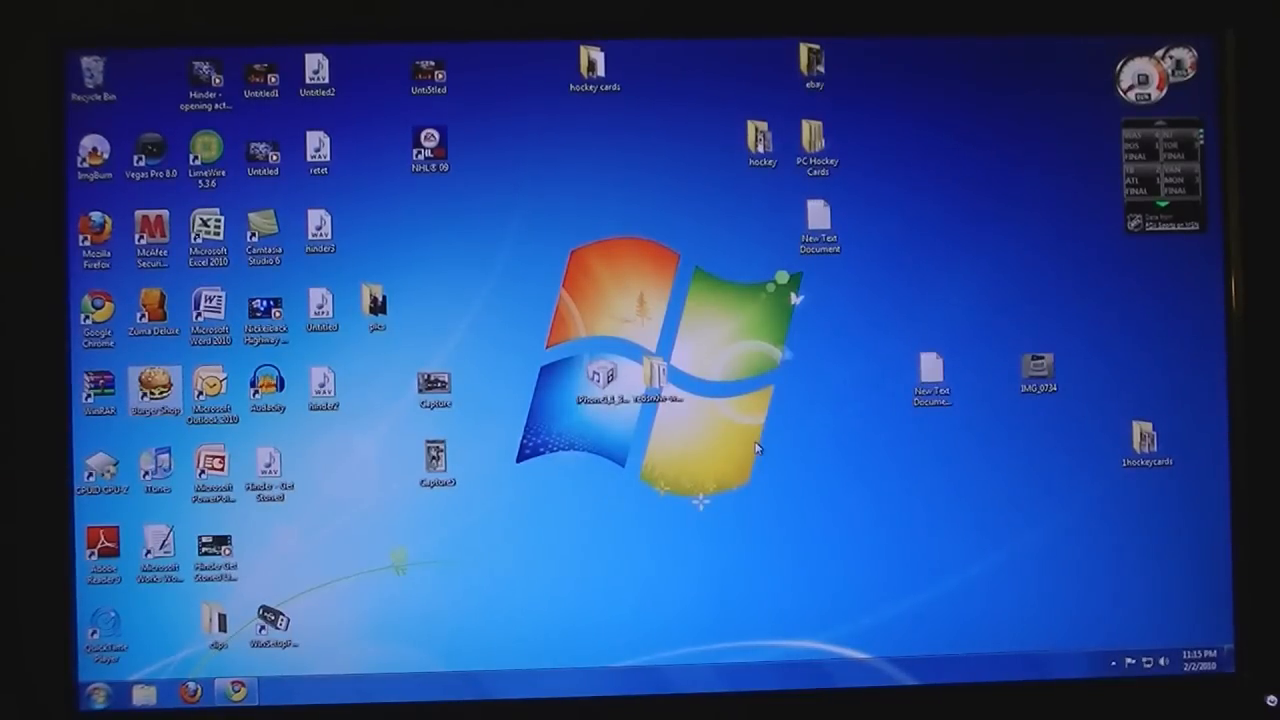
mouse_move(620, 518)
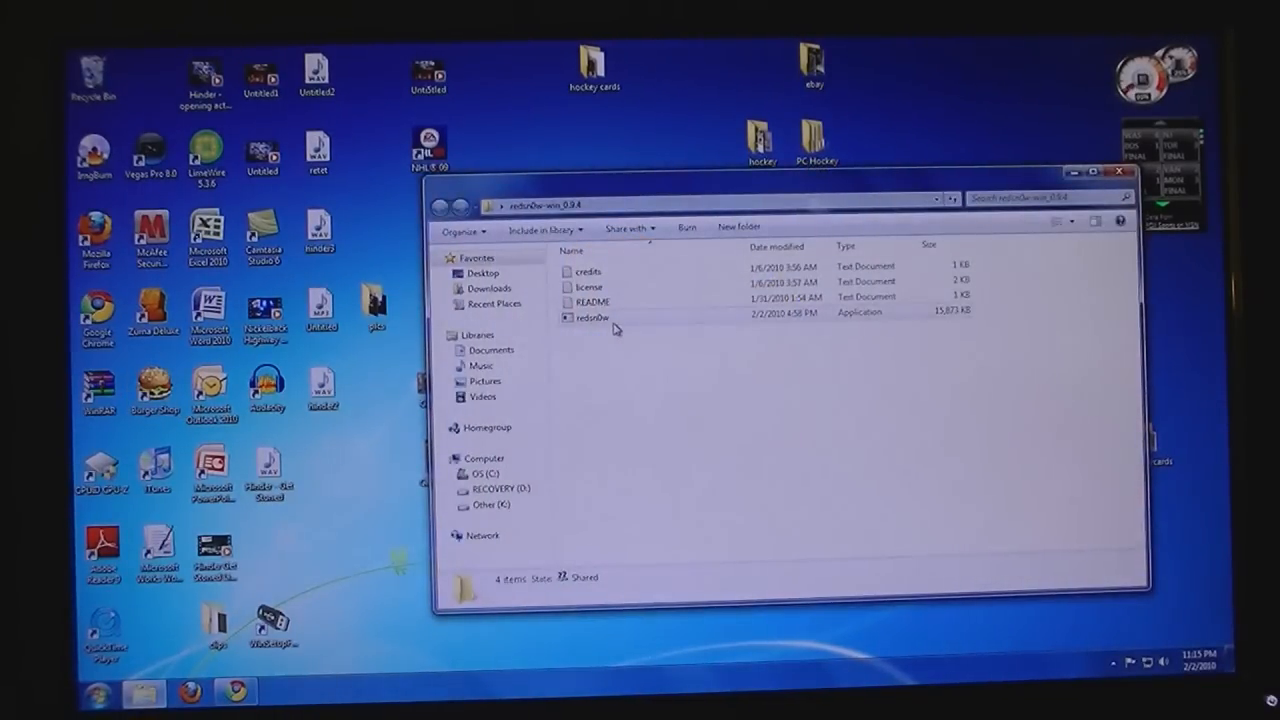
- Launch redsn0w.exe and browse for the iPhone1,1_3.1.2_7D11_Restore IPSW on the Desktop
double_click(591, 318)
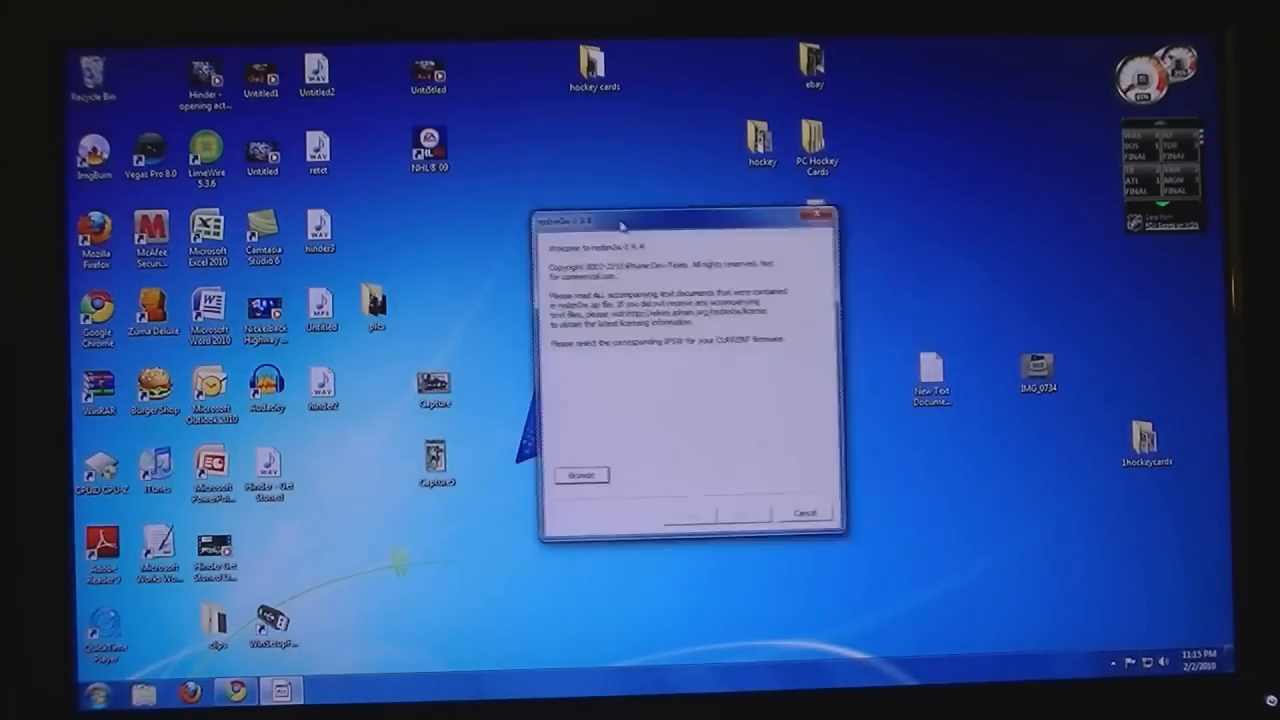
left_click(581, 475)
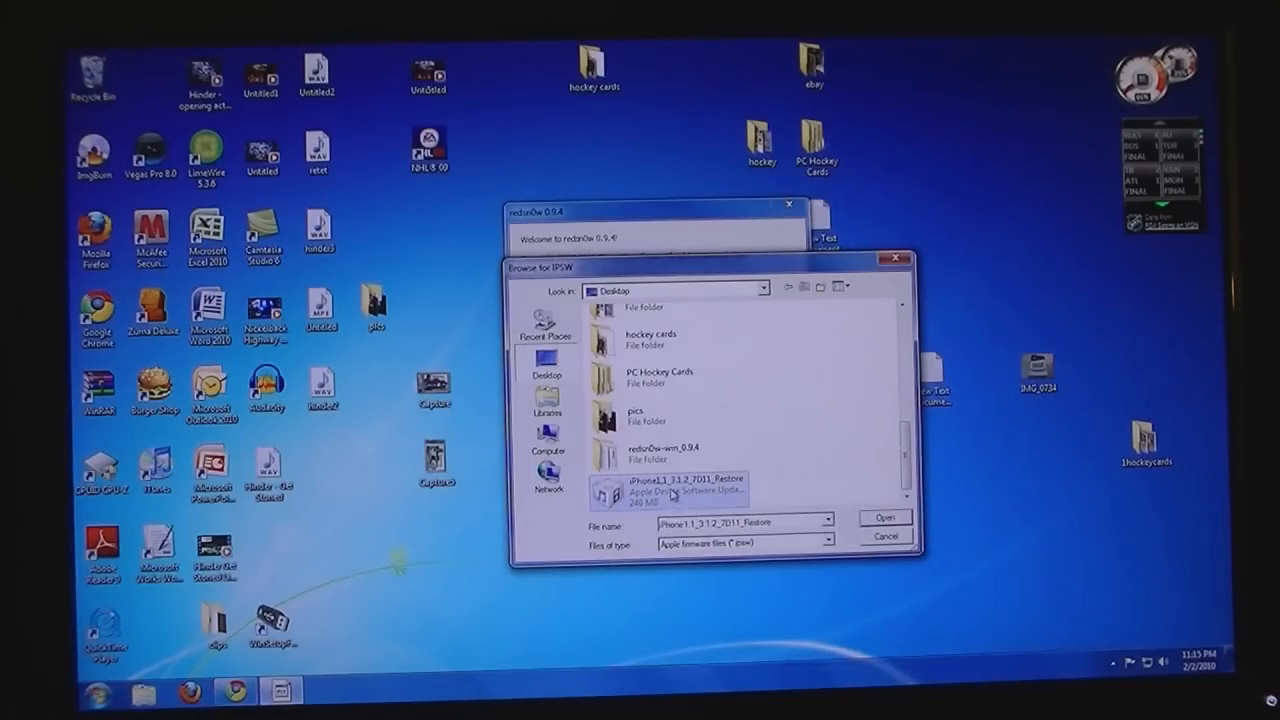
- Load the 3.1.2 7D11 firmware and tick Unlock alongside Install Cydia
left_click(884, 517)
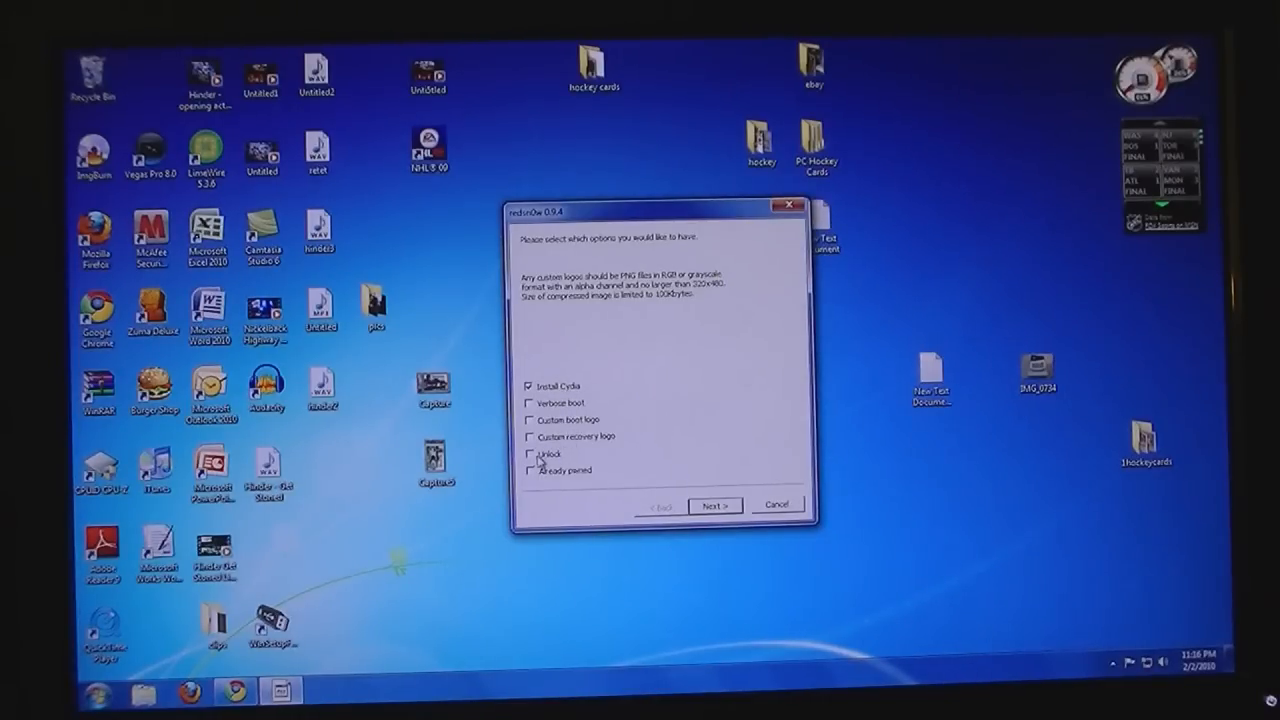
left_click(530, 453)
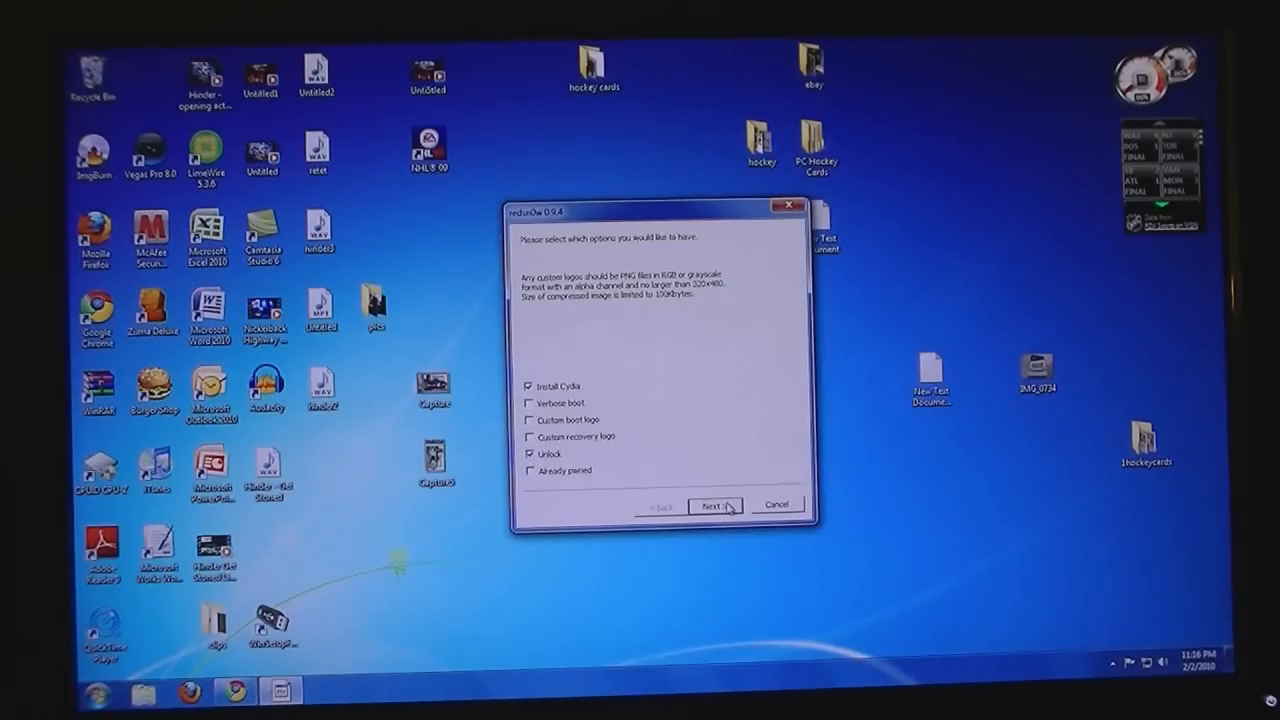
- Continue from the options page to the 3.9 and 4.6 bootloader locations page
left_click(714, 506)
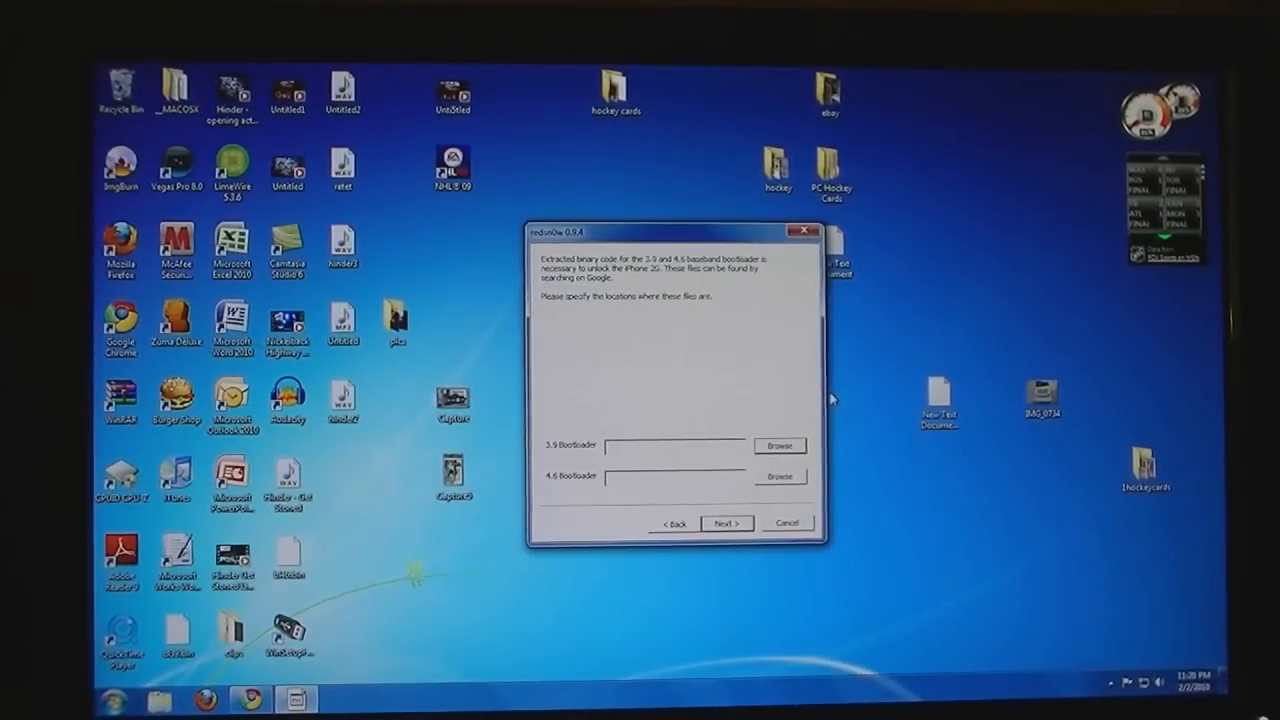
- Skip the empty bootloader locations and reach the power-off and connect instructions
left_click(726, 522)
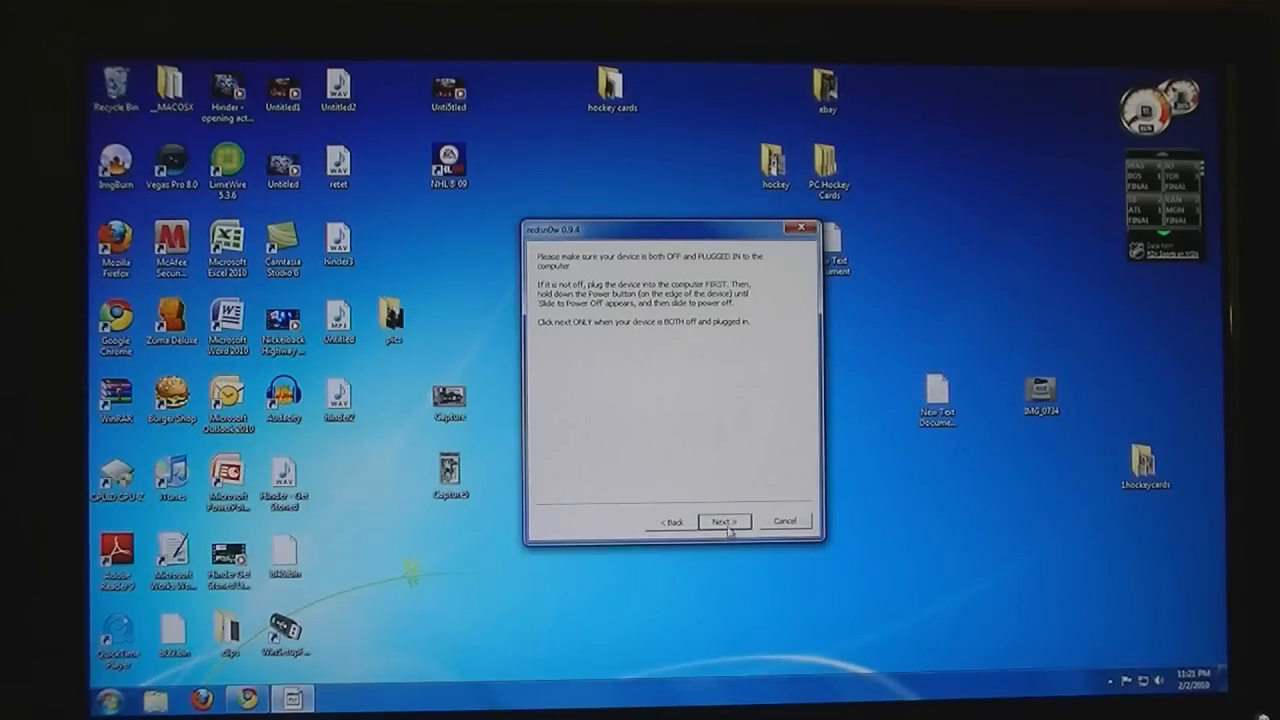
- Start the jailbreak with the device off and connected, then Finish after Done!
left_click(723, 521)
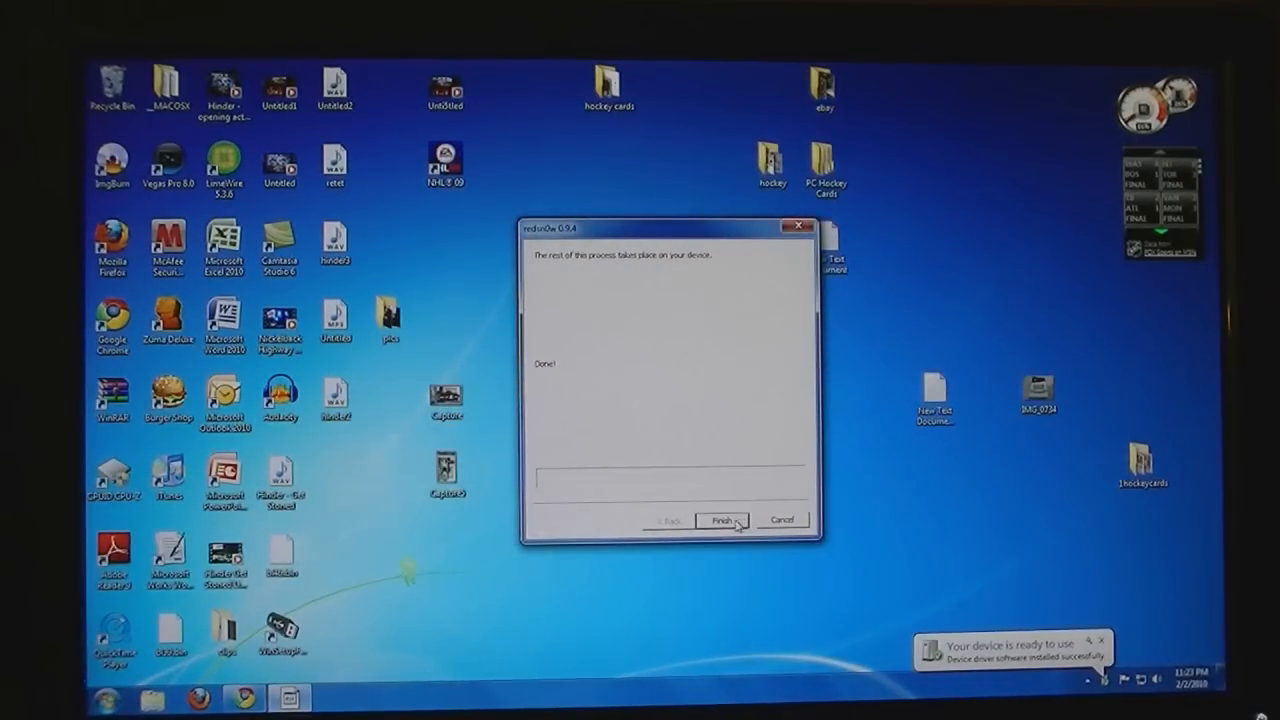
left_click(719, 519)
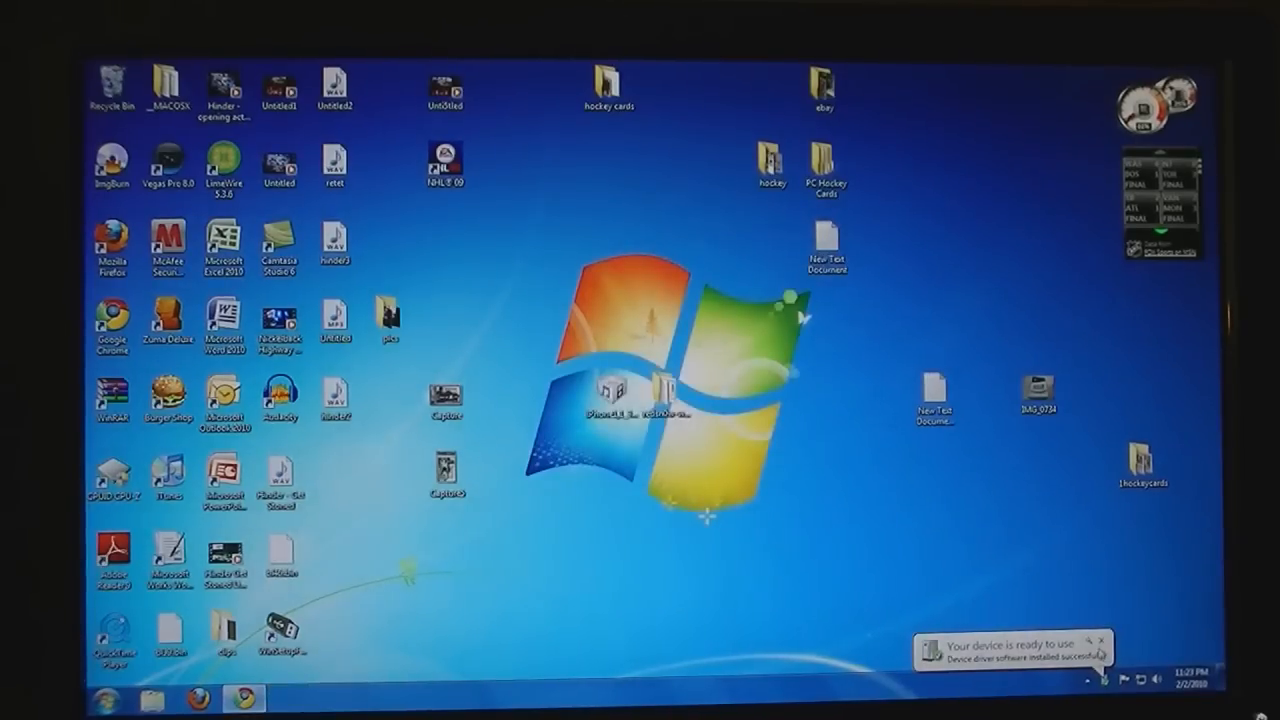